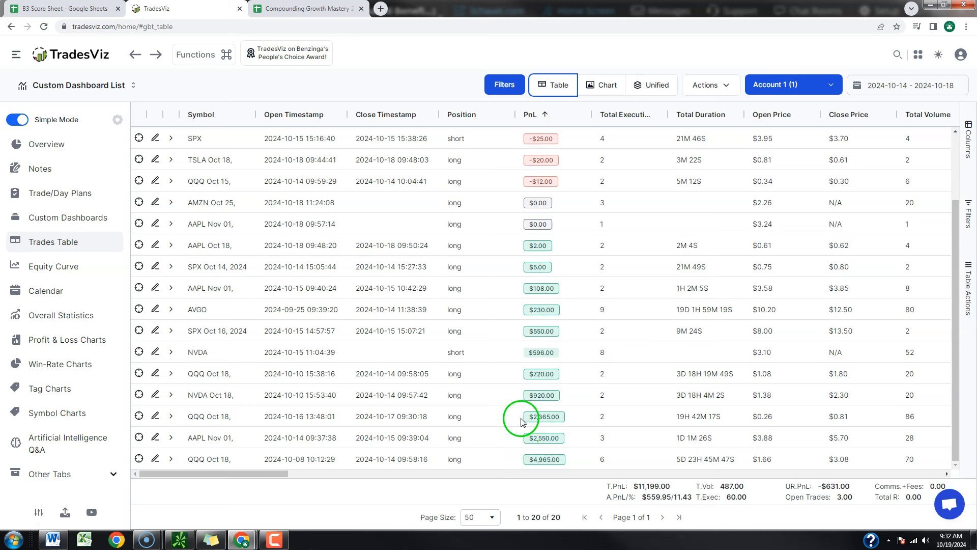
mouse_move(522, 401)
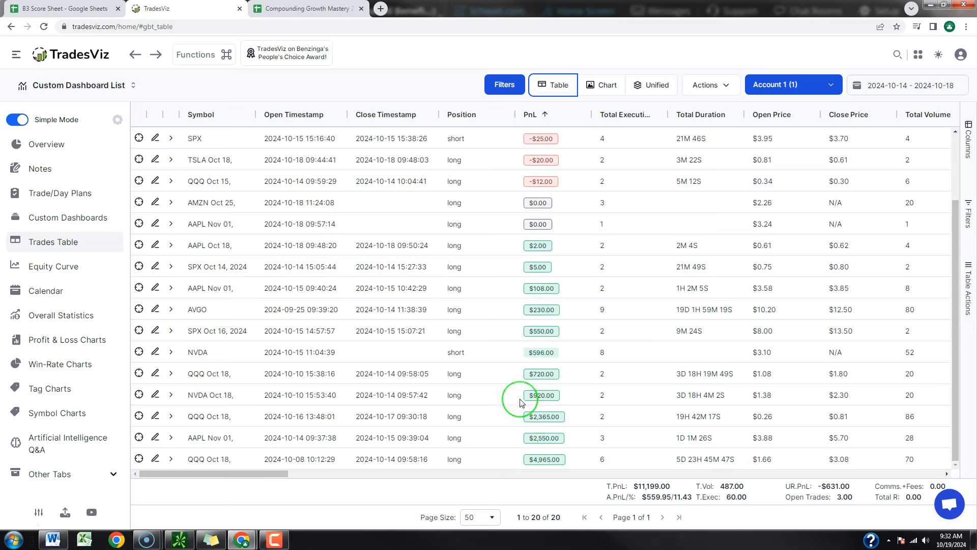
Step: Load /NQ from the watchlist onto the linked daily and 5-minute squeeze charts
click(310, 8)
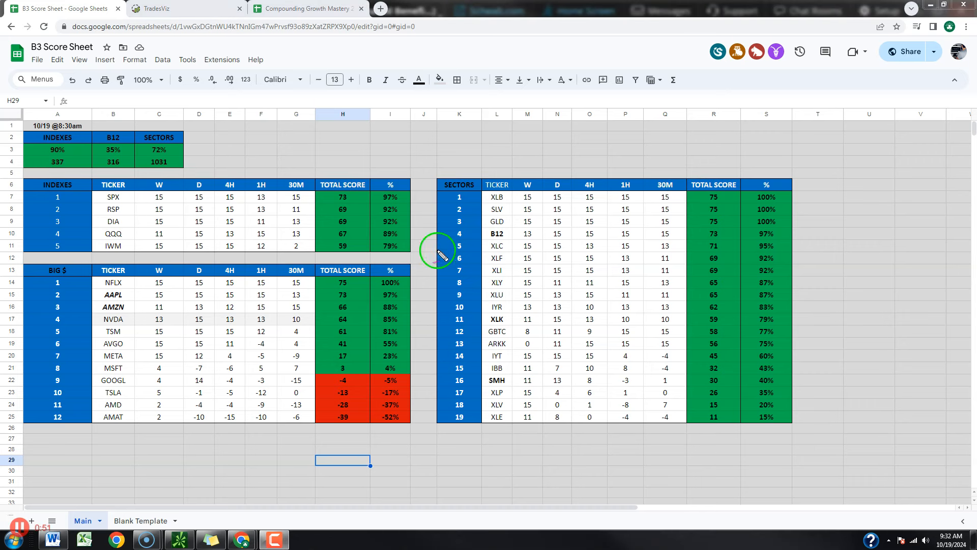
mouse_move(334, 162)
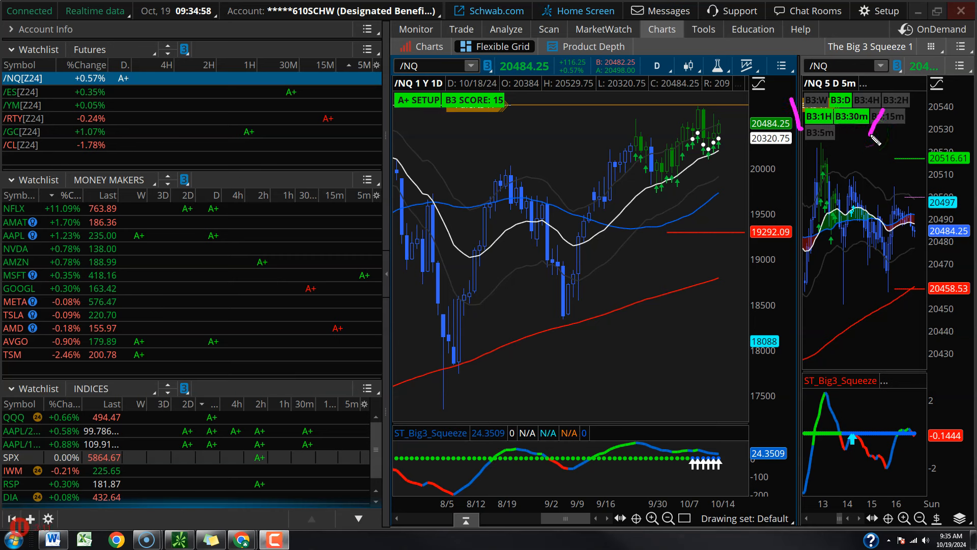
click(12, 417)
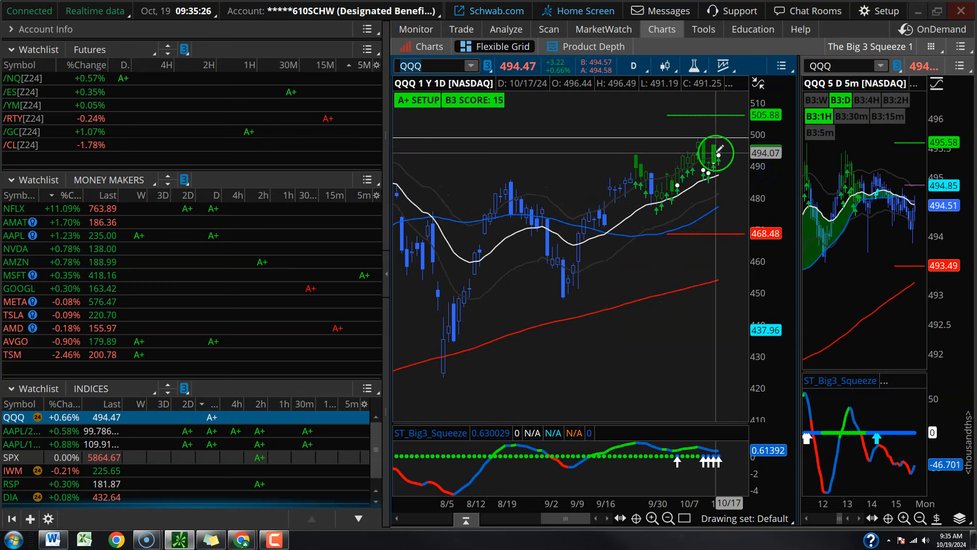
Step: Select QQQ in the INDICES watchlist so both squeeze charts show QQQ
click(10, 498)
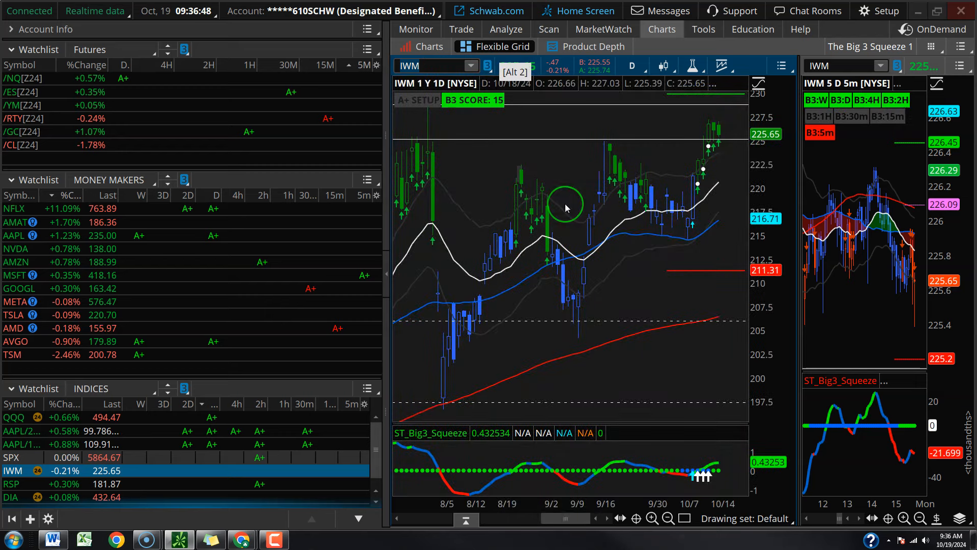
click(15, 235)
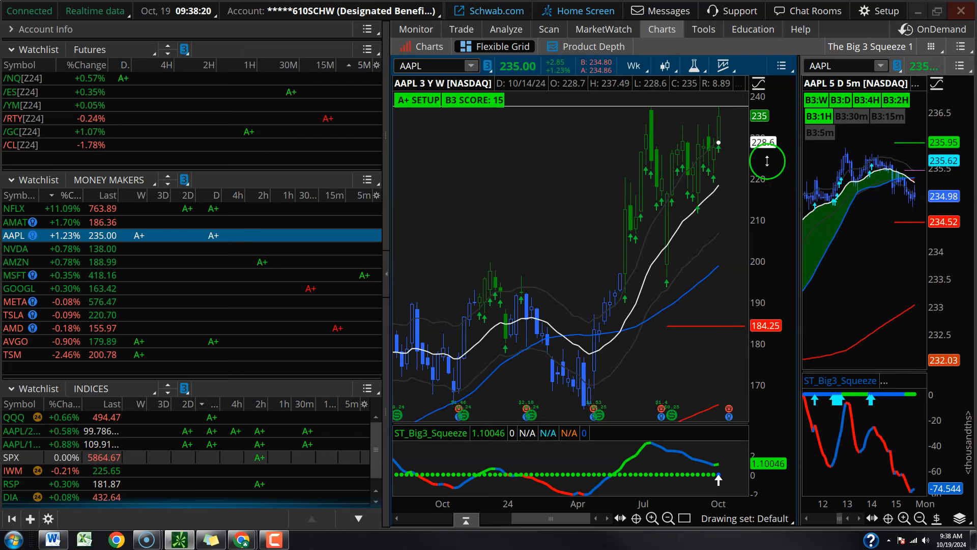
Step: Switch the AAPL chart to 20 Y : 3D, then to the 180 D : 4h time frame
click(633, 65)
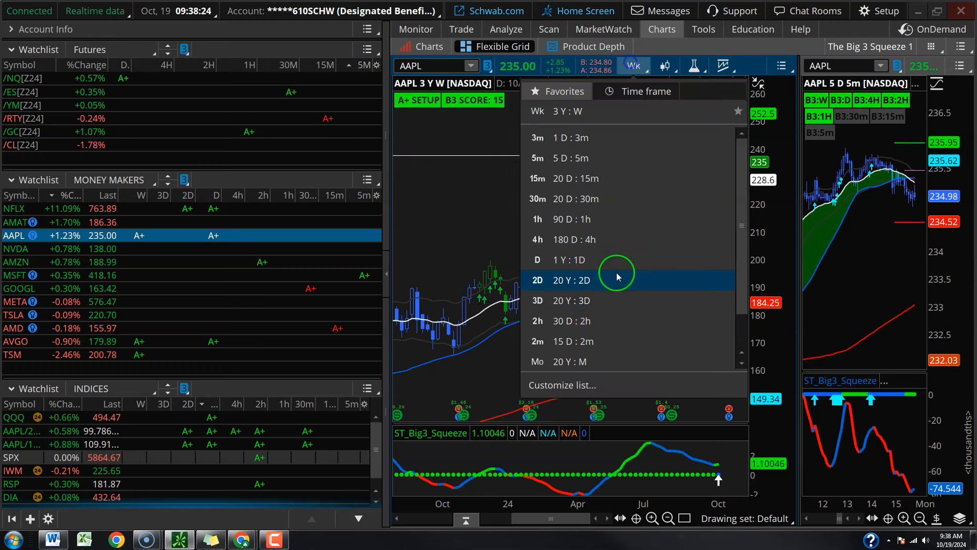
click(537, 300)
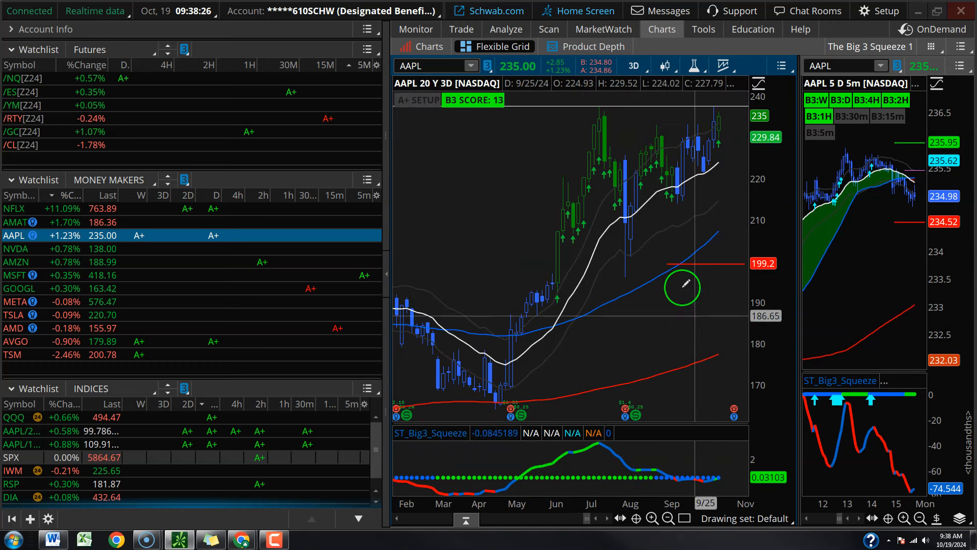
click(633, 65)
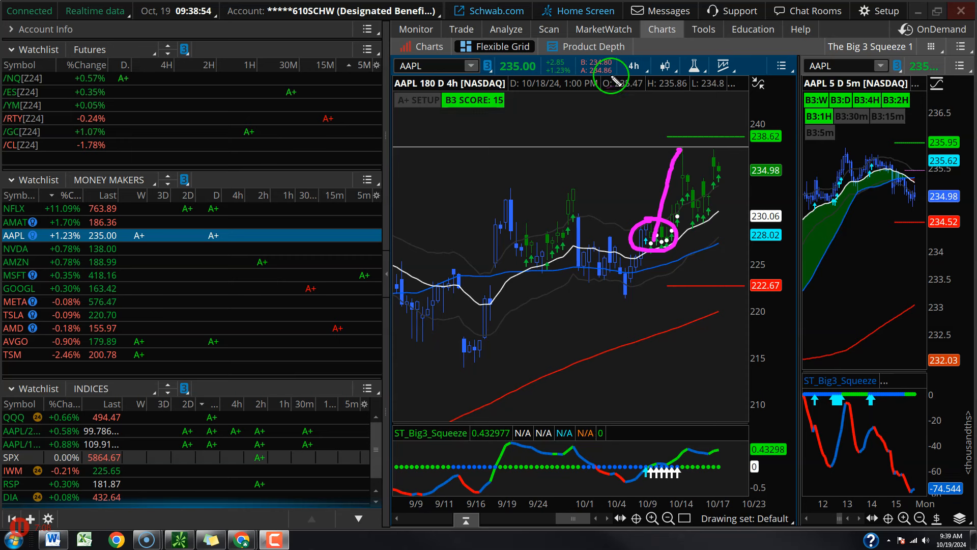
Step: Load AMZN from the Money Makers watchlist onto the 3 Y : W chart
click(17, 262)
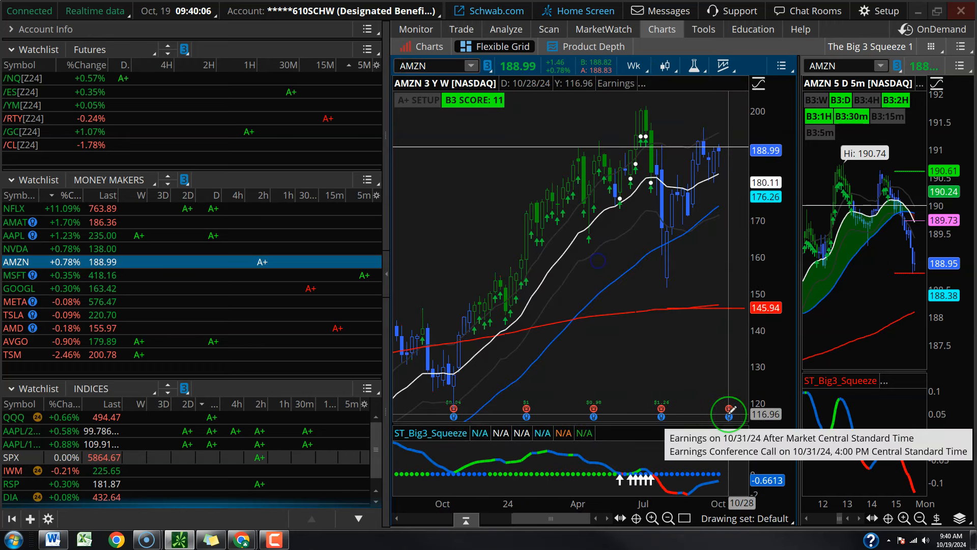
Step: Change the AMZN chart to the 30-day 2-hour aggregation in the Flexible Grid
click(633, 65)
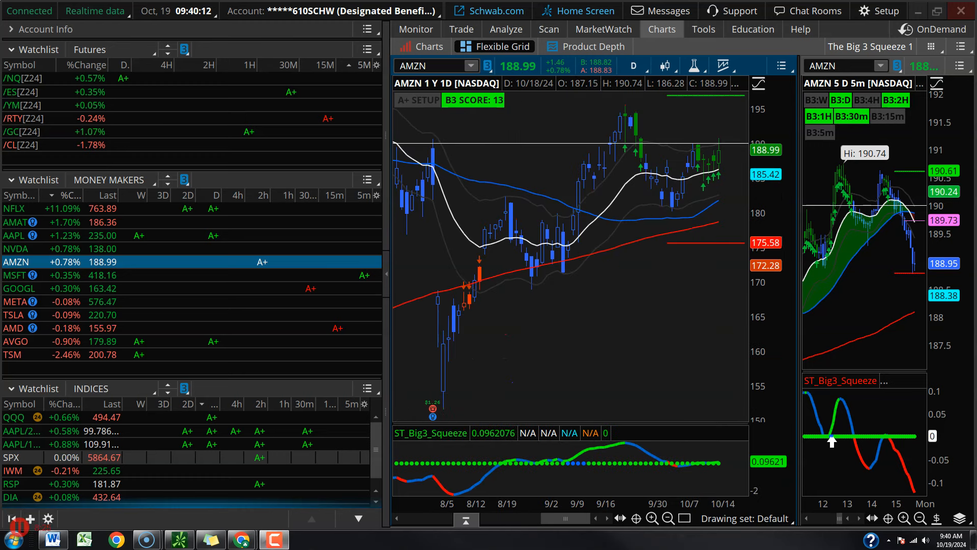
click(662, 28)
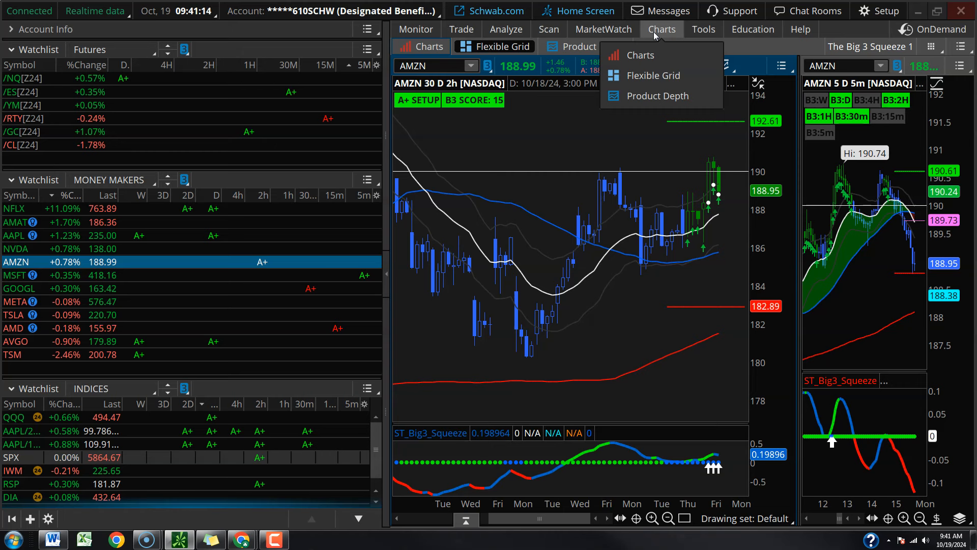
Step: Load NVDA from the Money Makers watchlist onto the 3-year weekly chart
click(15, 249)
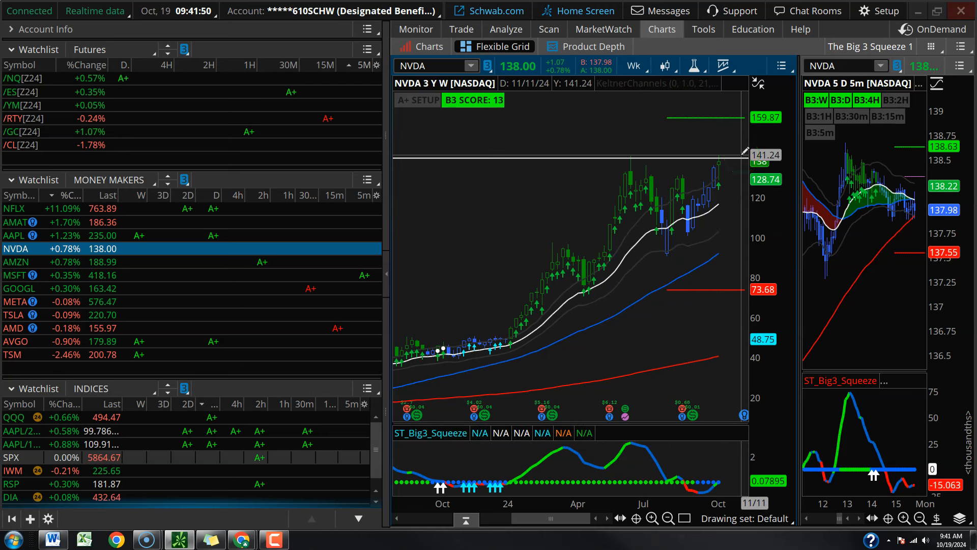
click(633, 65)
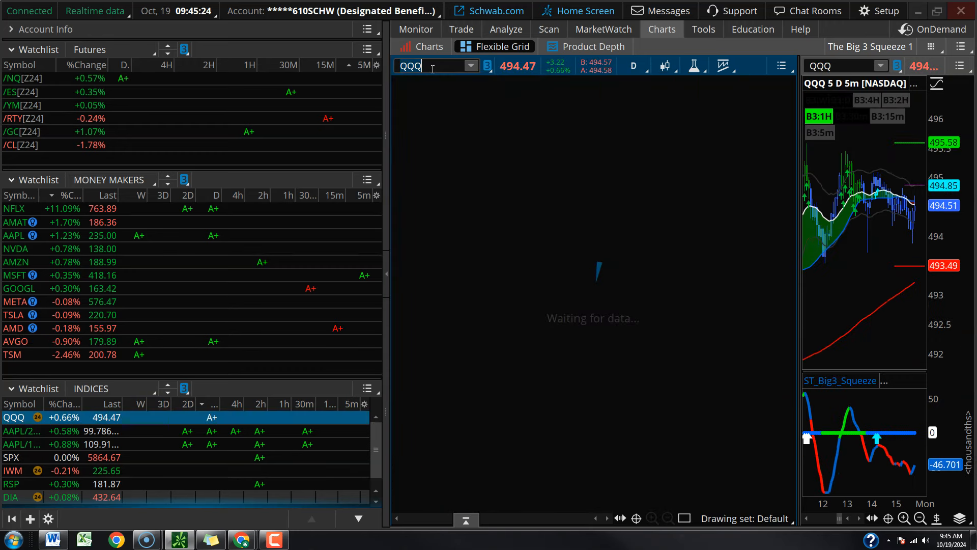
Step: Show the MarketWatch Quotes table for the Money Makers list with B3 score columns
click(603, 28)
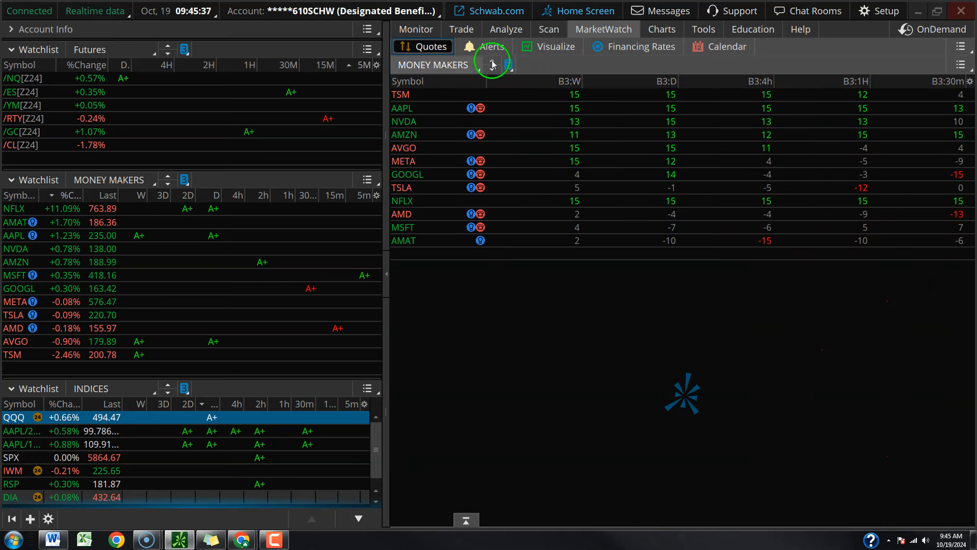
Step: Return to the Charts Flexible Grid showing the GO/1.81*0.05 weighted index
click(661, 29)
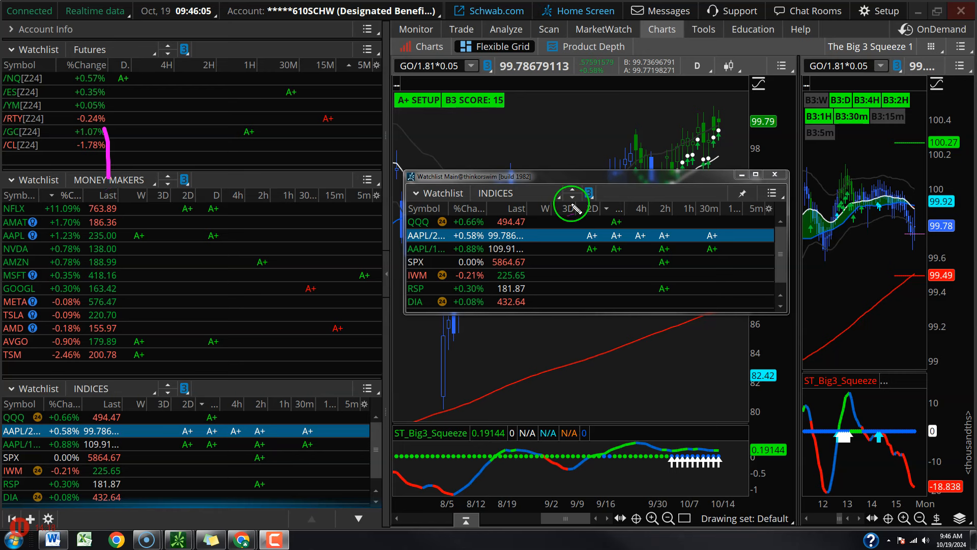
Step: Close the detached INDICES watchlist window to reveal the GO/1.81*0.05 chart
click(775, 174)
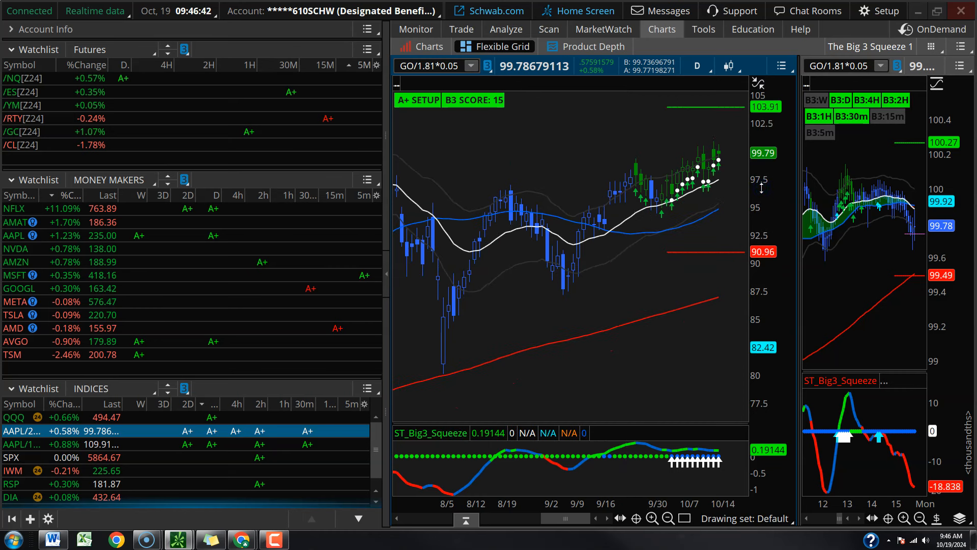